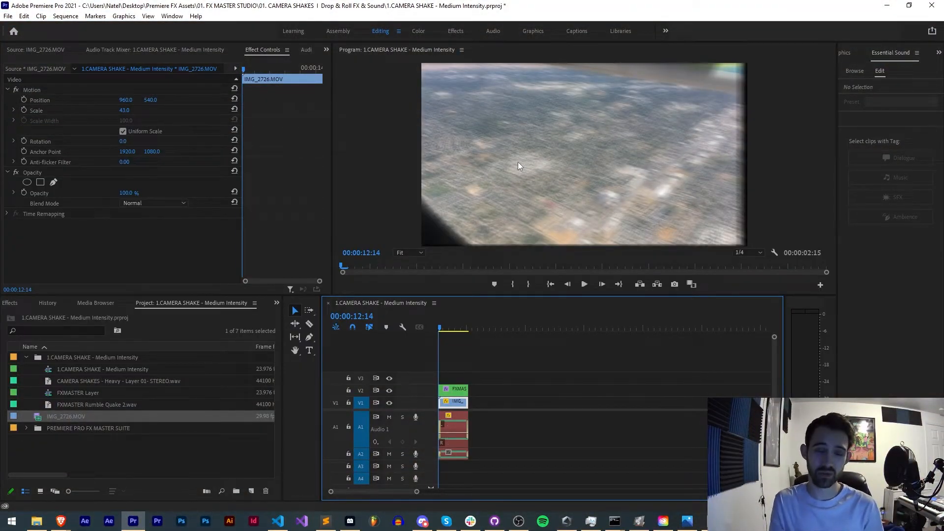
# - Switch to Discord and bring up the scripting channel of the NT Productions help server
pyautogui.click(277, 521)
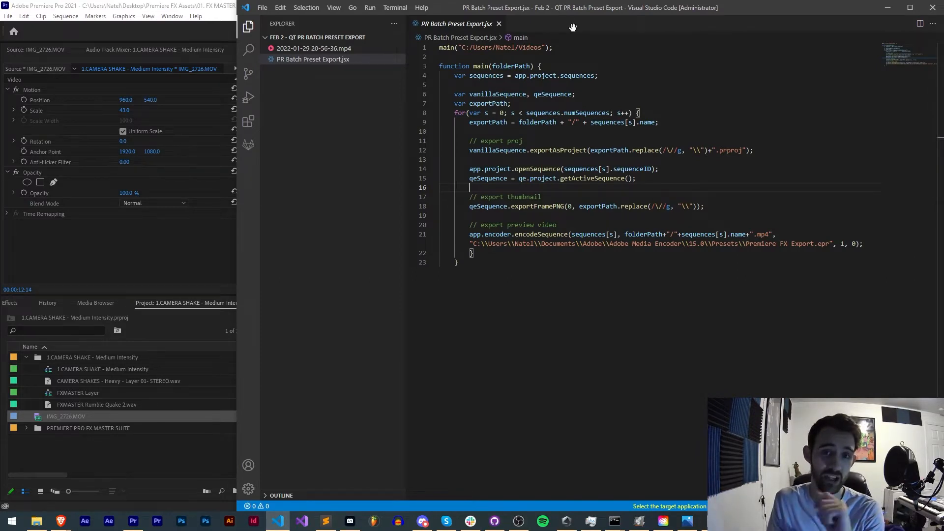
pyautogui.click(132, 521)
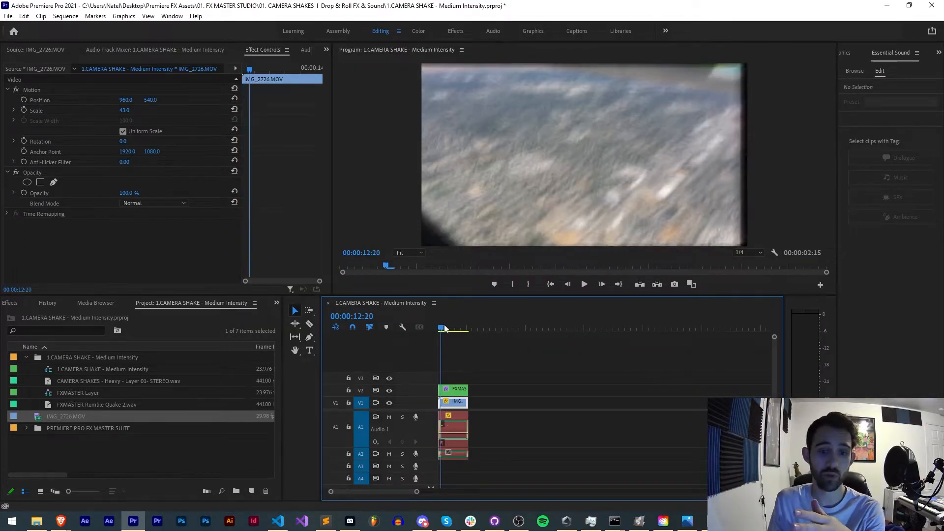
pyautogui.click(452, 326)
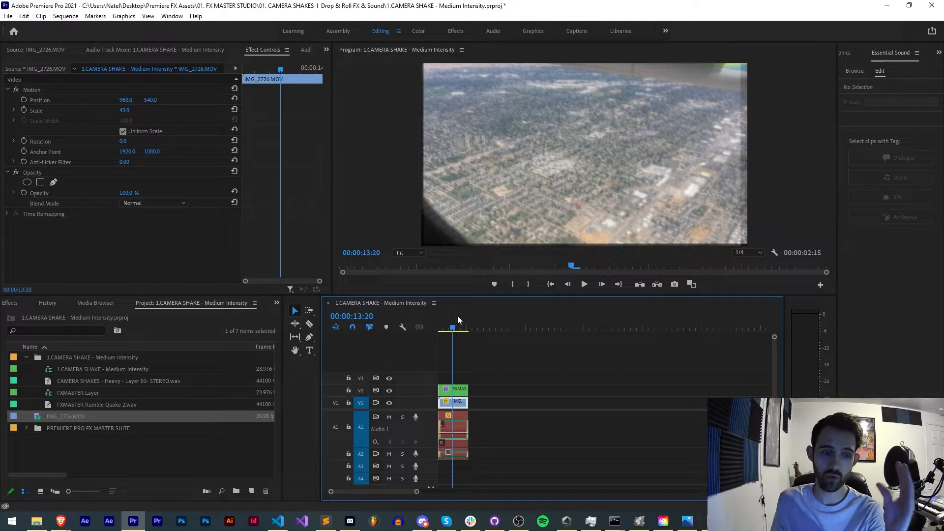
pyautogui.moveTo(386, 326)
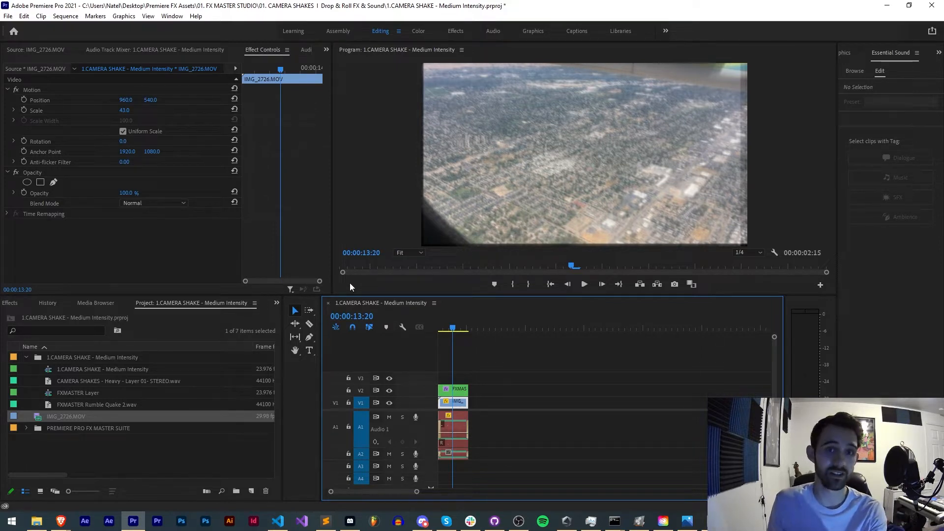
pyautogui.moveTo(238, 303)
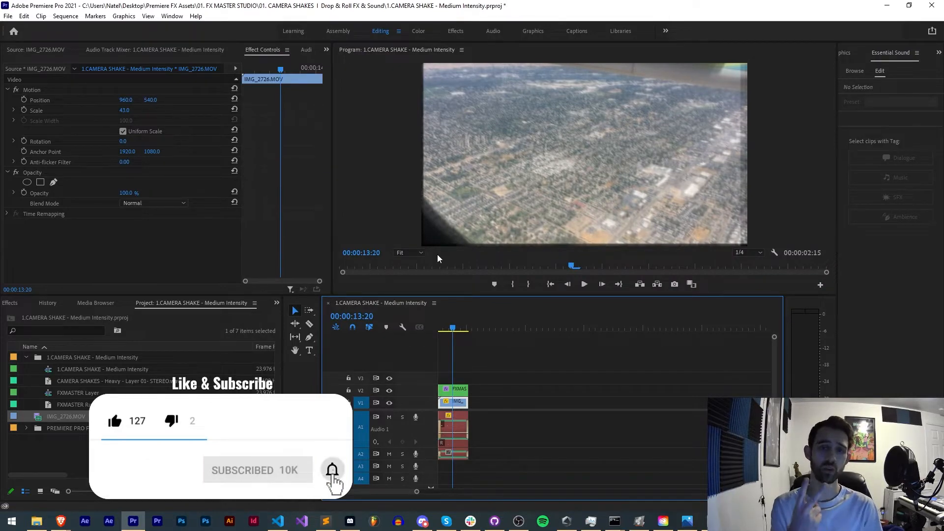
pyautogui.click(331, 470)
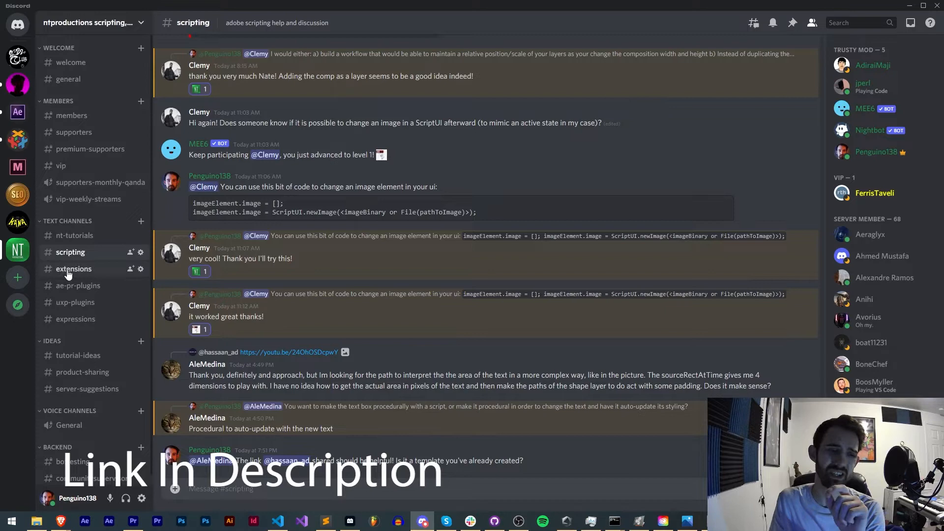
pyautogui.click(79, 285)
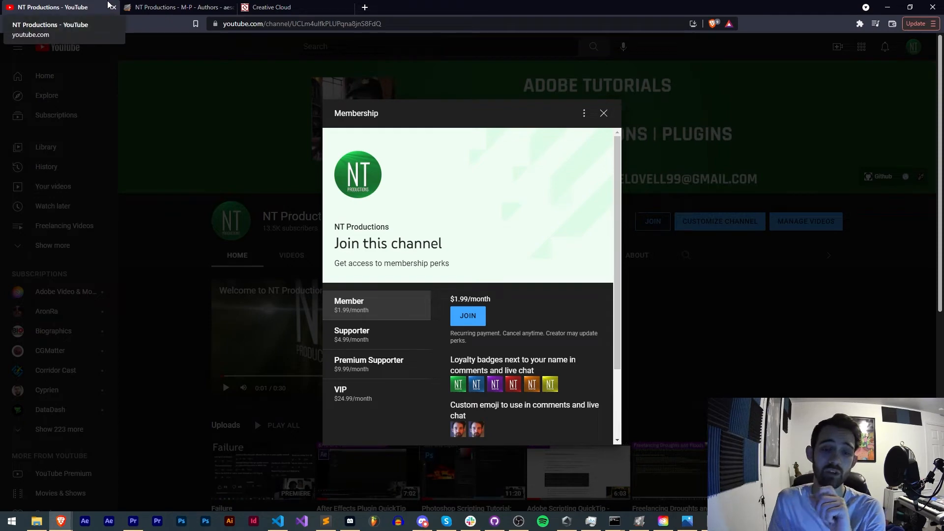
pyautogui.moveTo(412, 343)
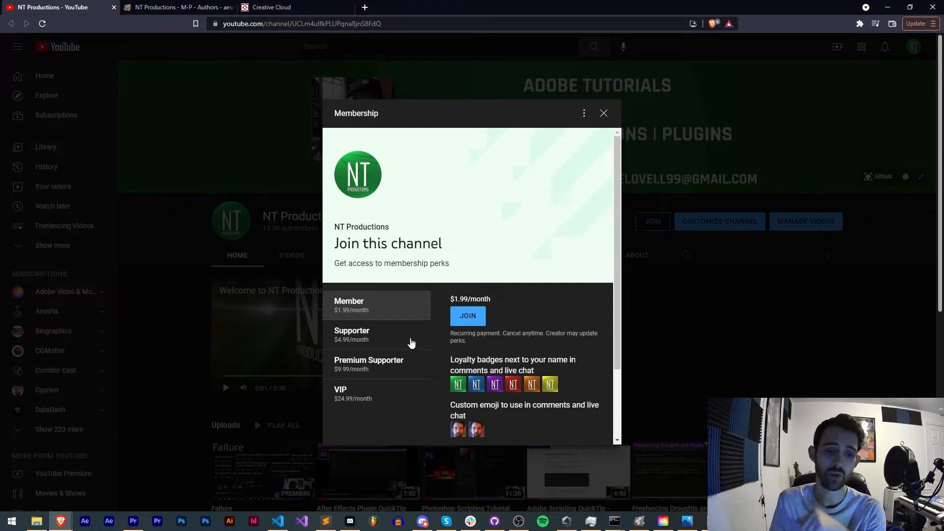
pyautogui.moveTo(371, 399)
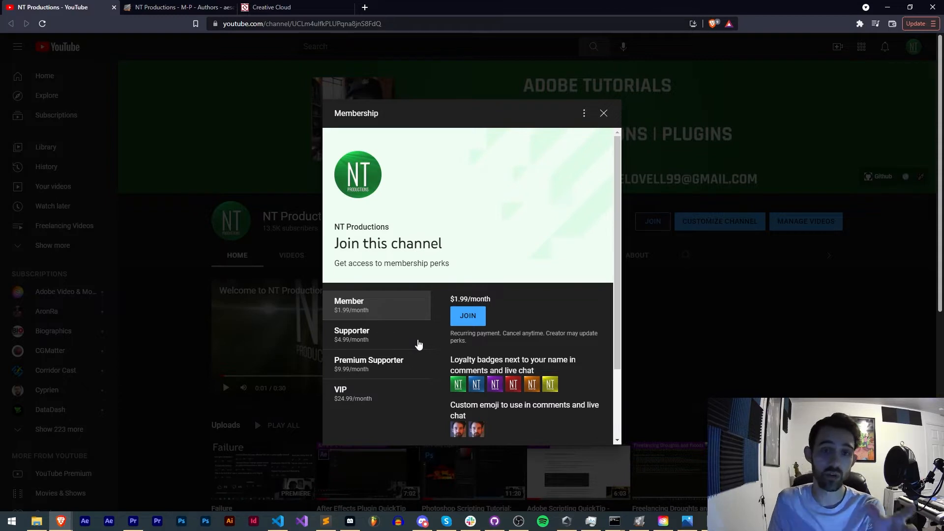
# - Show the Supporter ($4.99) and Premium Supporter ($9.99) membership tier perks
pyautogui.click(352, 334)
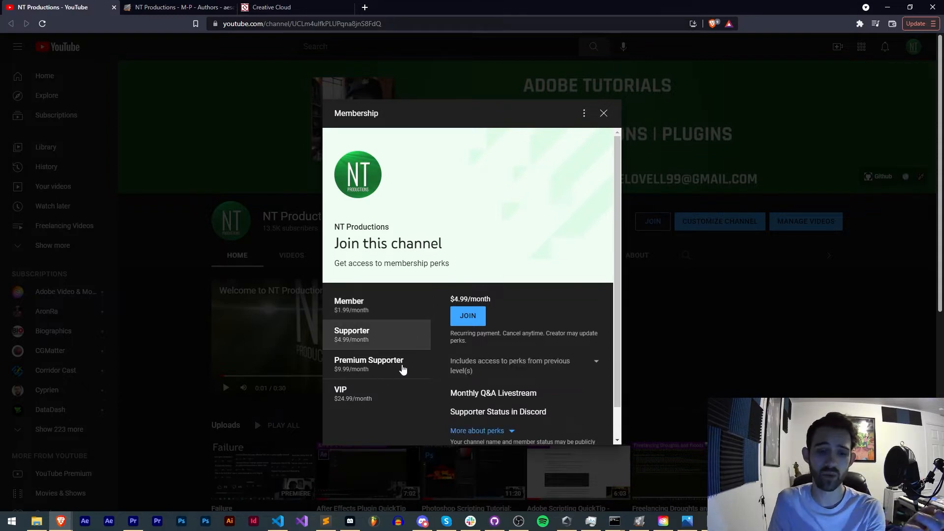
pyautogui.click(369, 364)
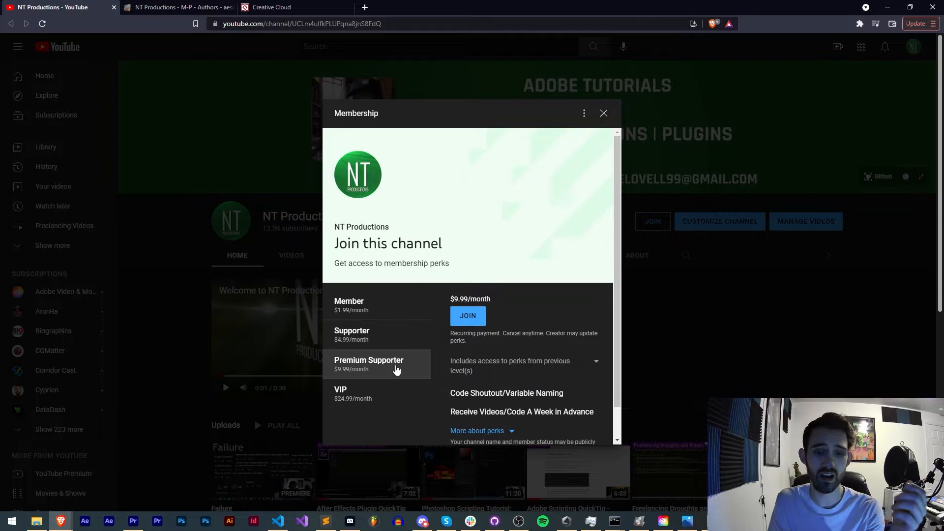
pyautogui.moveTo(352, 283)
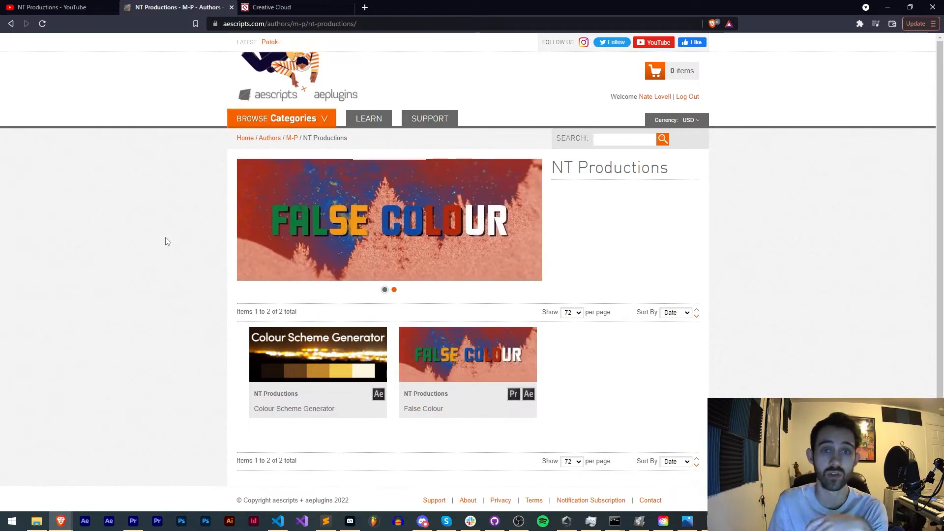
# - Switch to the aescripts tab with the NT Productions author page
pyautogui.click(275, 7)
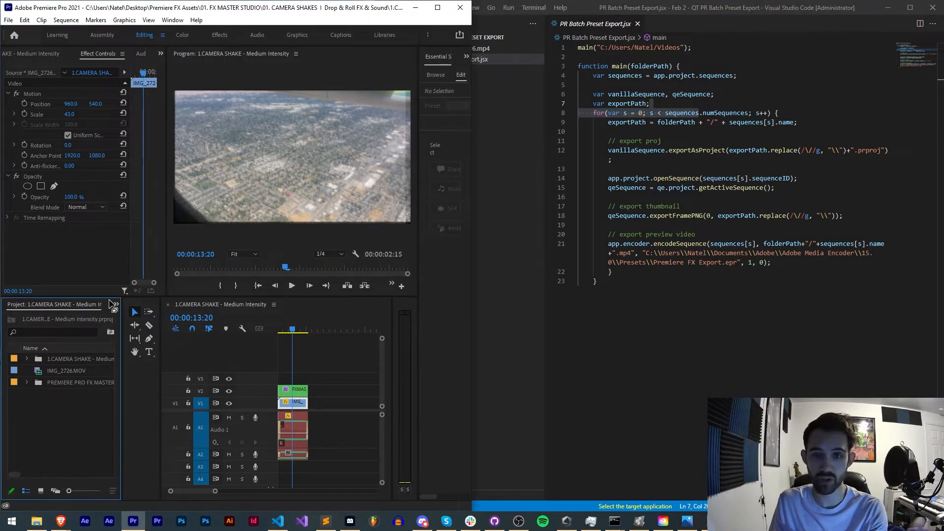
pyautogui.moveTo(110, 330)
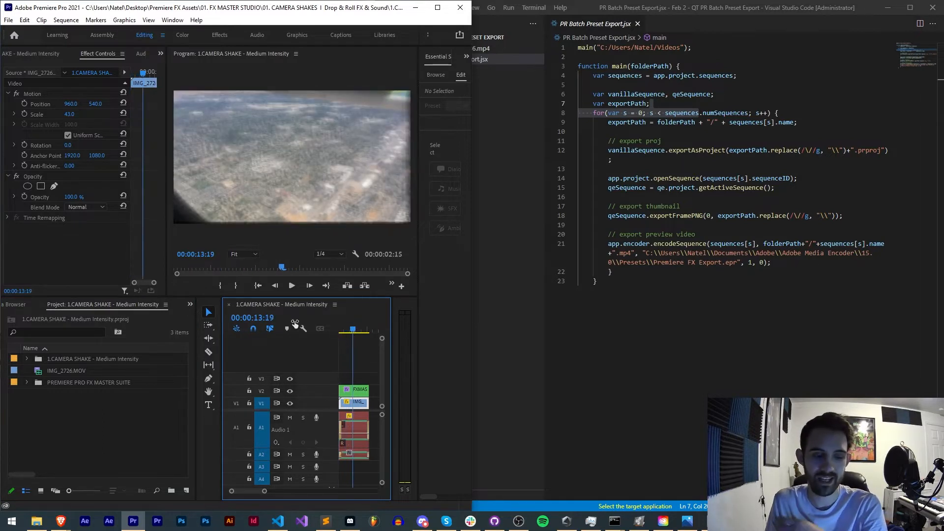
pyautogui.moveTo(75, 348)
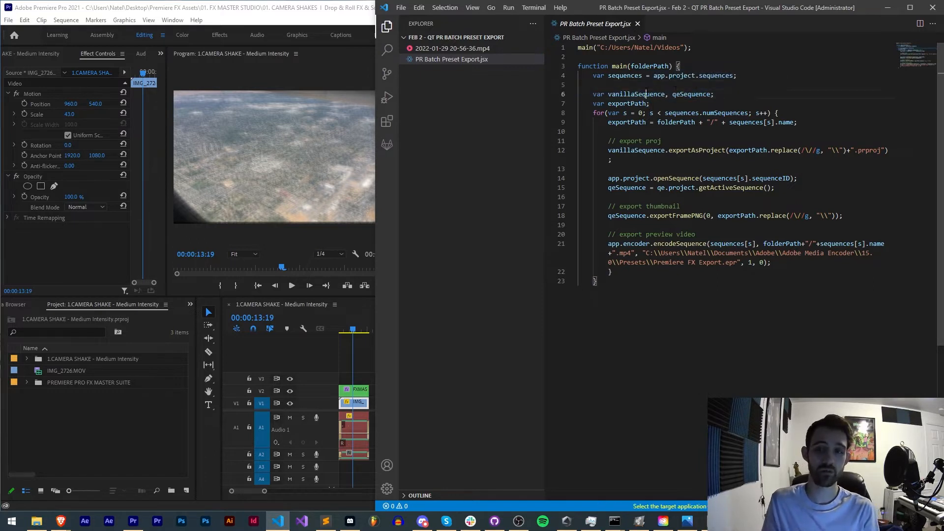
# - Select the vanillaSequence variable name in PR Batch Preset Export.jsx
pyautogui.doubleClick(690, 95)
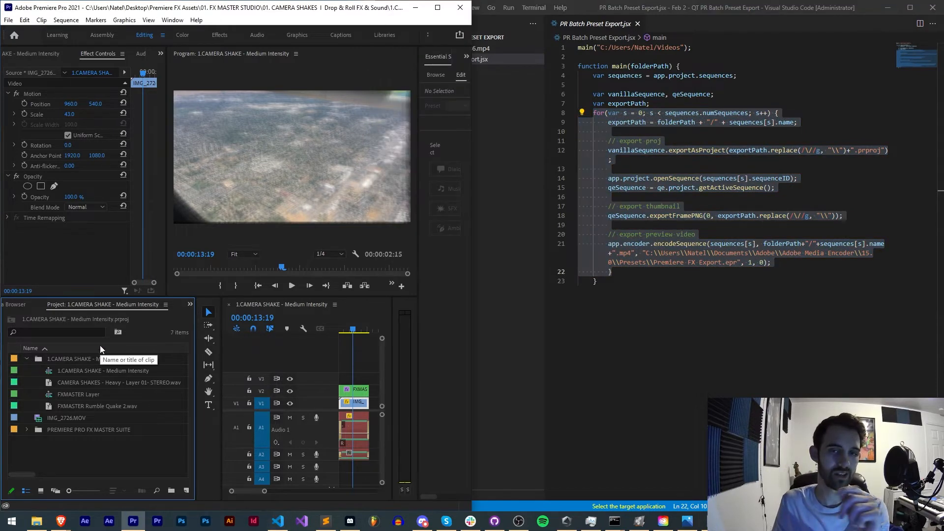
pyautogui.moveTo(20, 354)
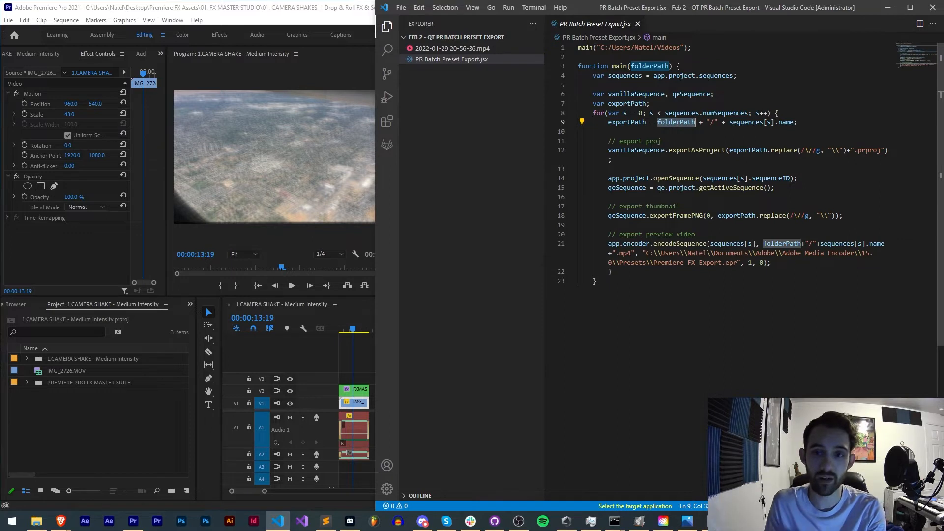
pyautogui.moveTo(118, 309)
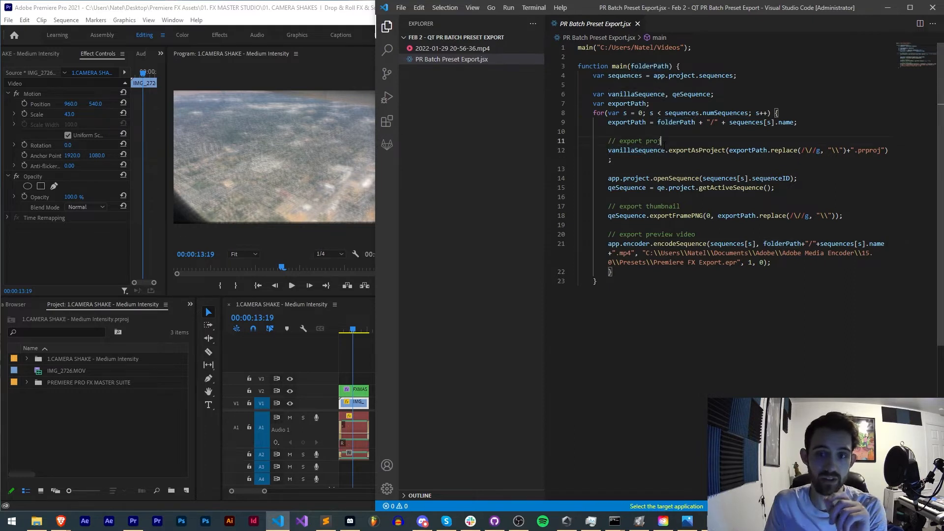
# - Add vanillaSequence = sequences[s]; inside the for loop before exportPath, checking numSequences and the export call
pyautogui.doubleClick(635, 149)
pyautogui.write('vanillaSequence = sequences')
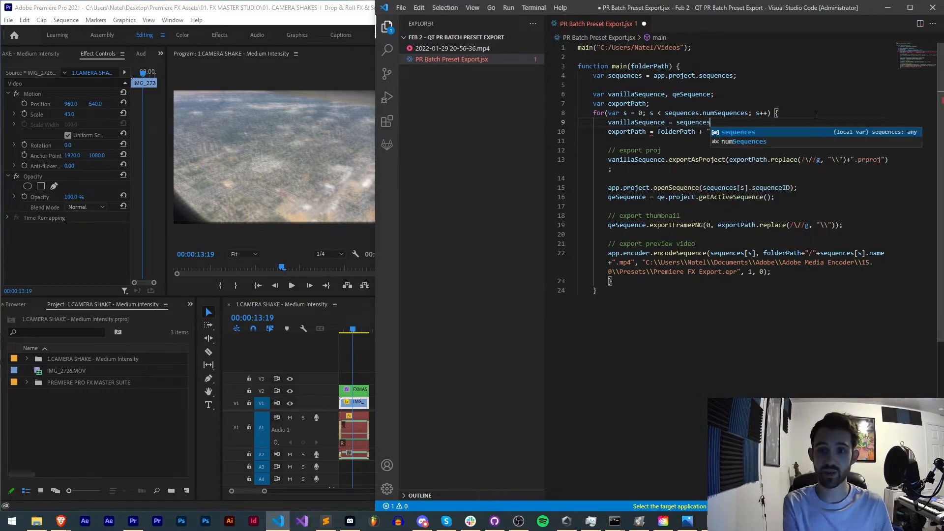
pyautogui.write('[s];')
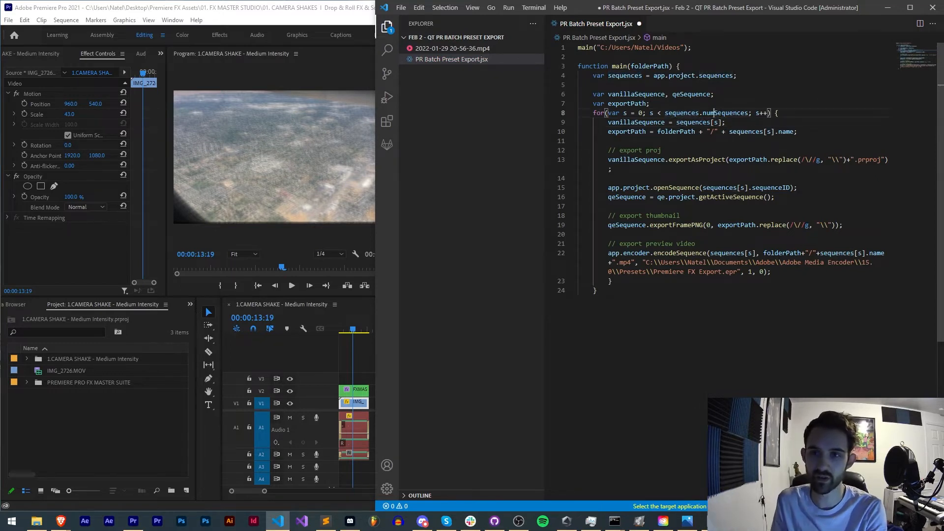
pyautogui.doubleClick(704, 112)
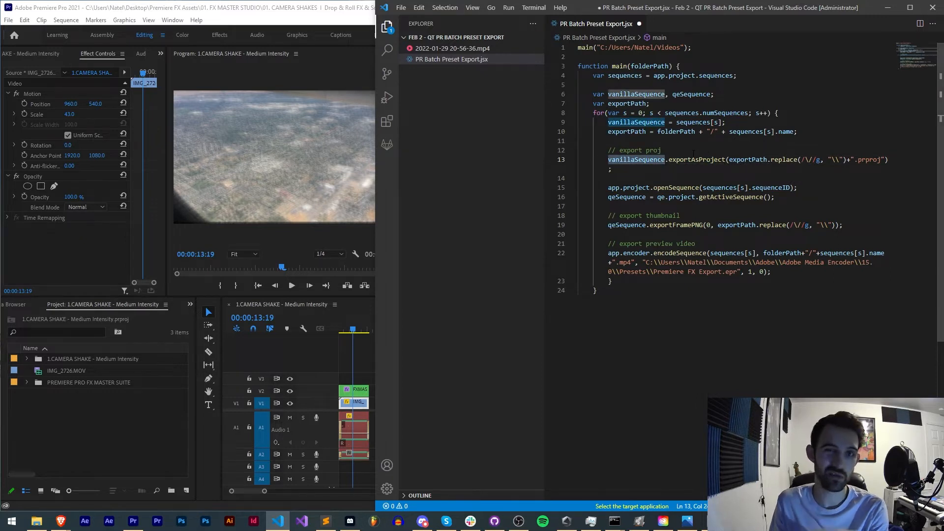
pyautogui.doubleClick(696, 159)
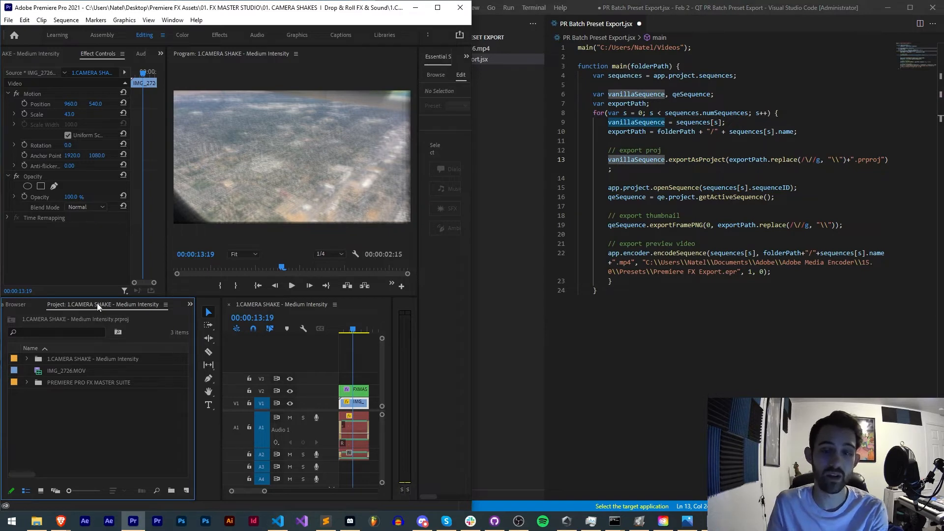
pyautogui.moveTo(101, 345)
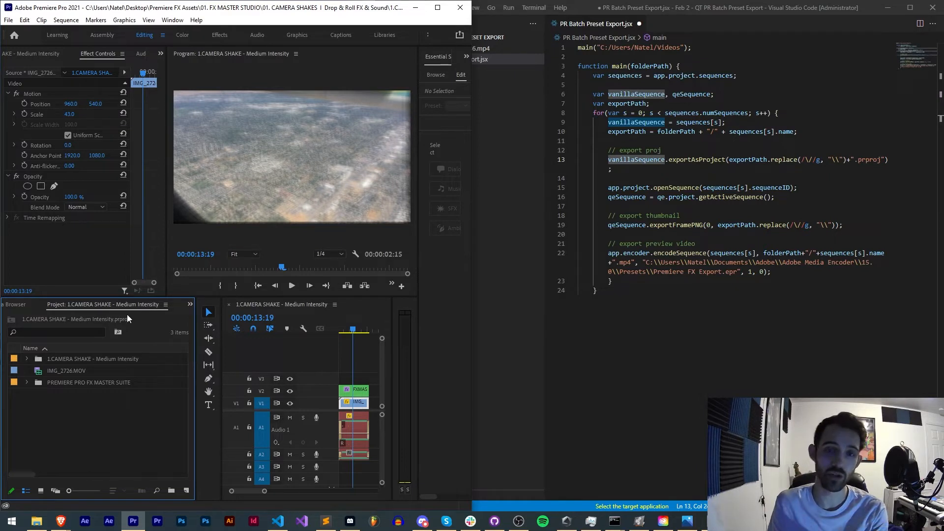
pyautogui.moveTo(194, 321)
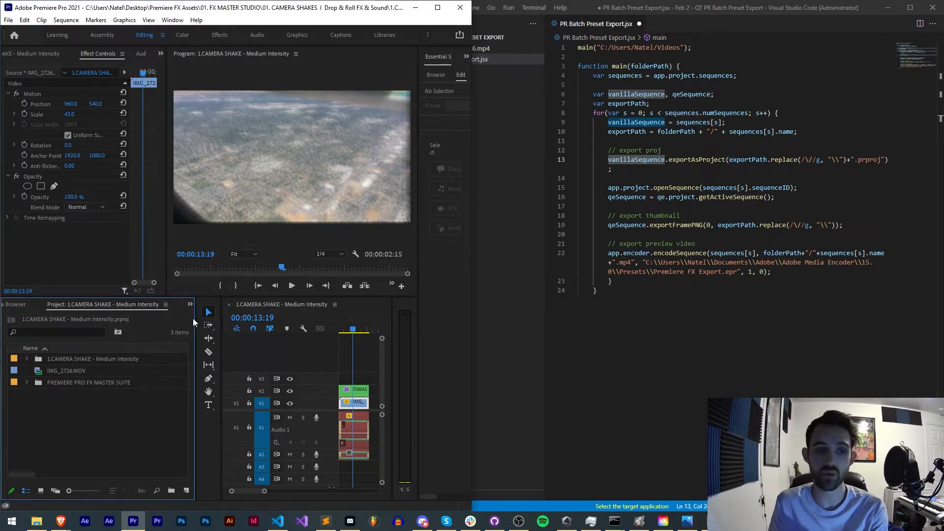
pyautogui.click(28, 359)
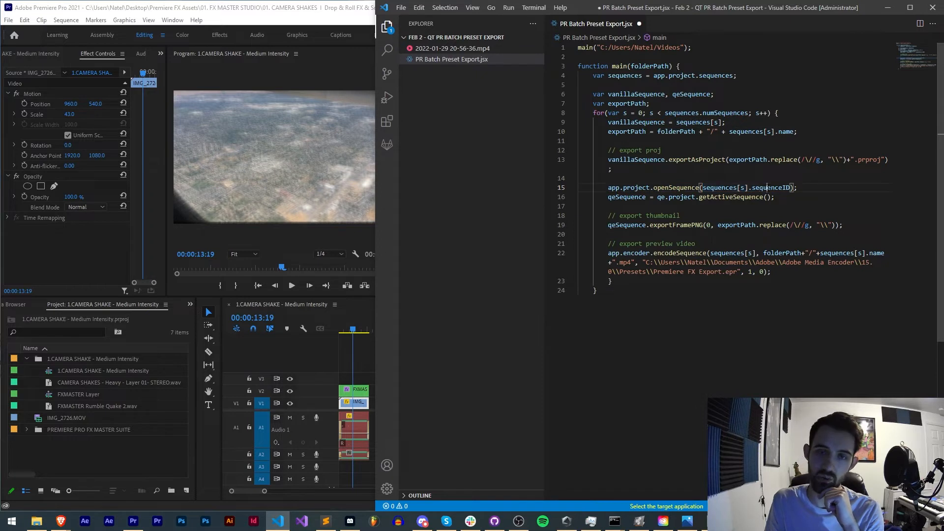
pyautogui.doubleClick(771, 187)
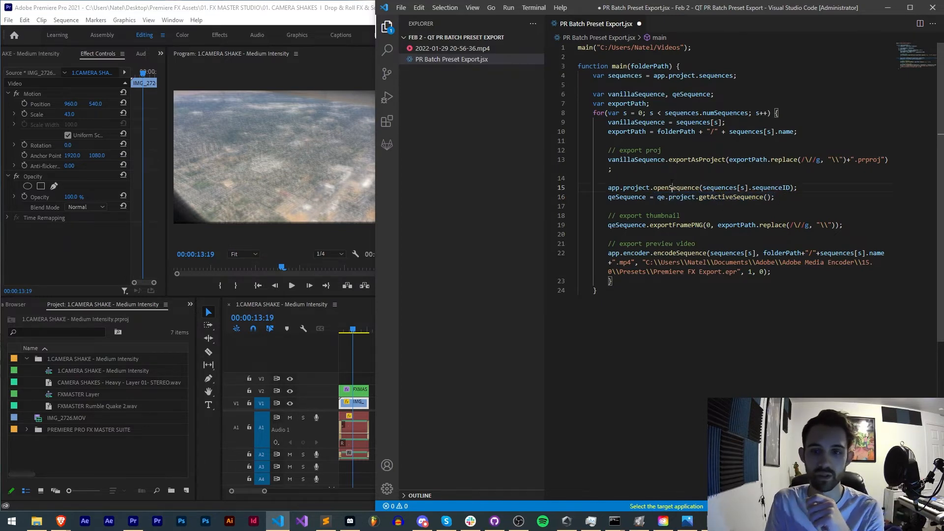
pyautogui.doubleClick(676, 187)
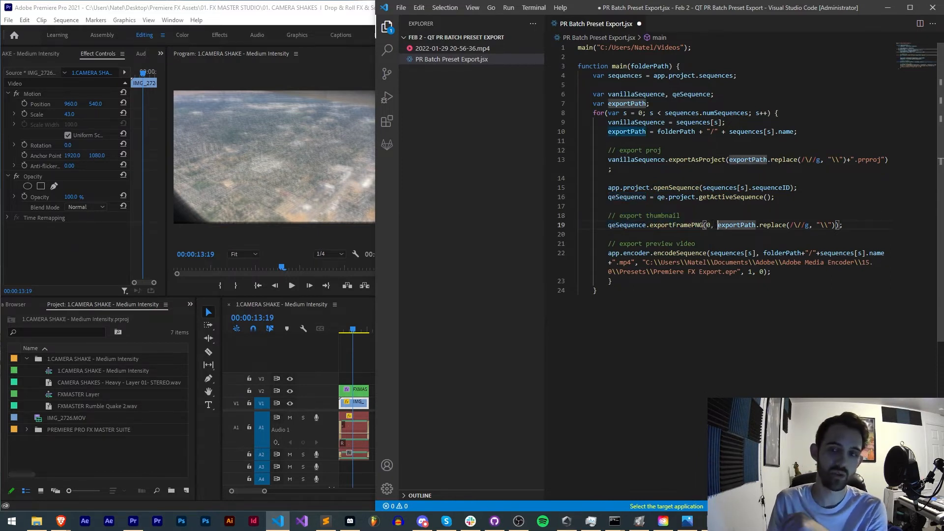
pyautogui.doubleClick(675, 224)
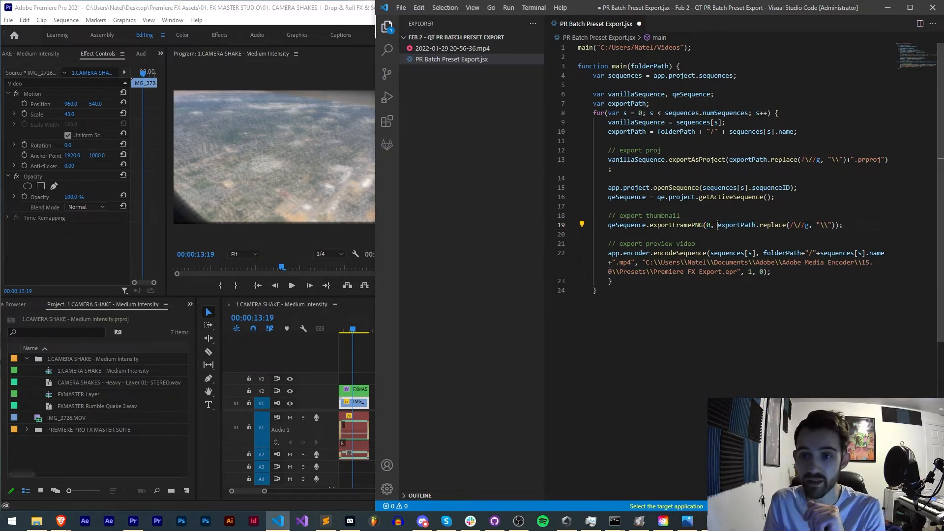
pyautogui.doubleClick(752, 224)
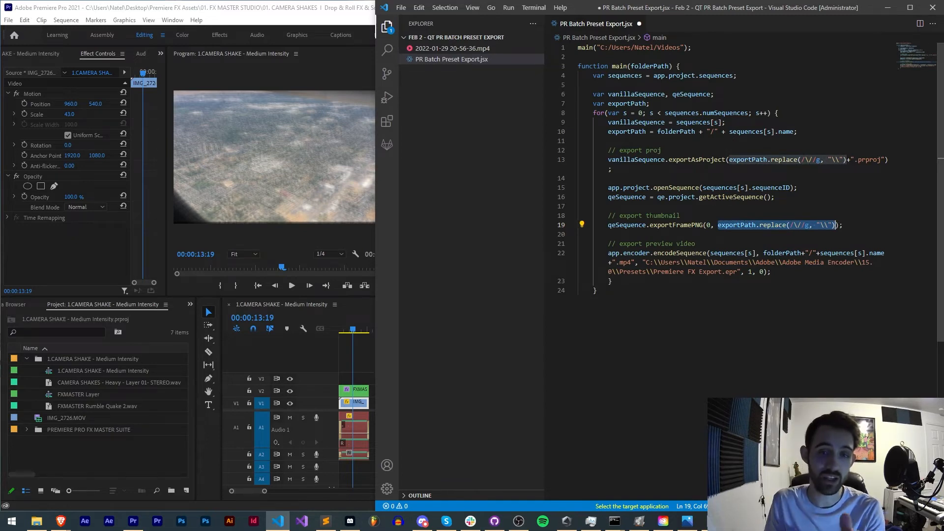
pyautogui.doubleClick(672, 224)
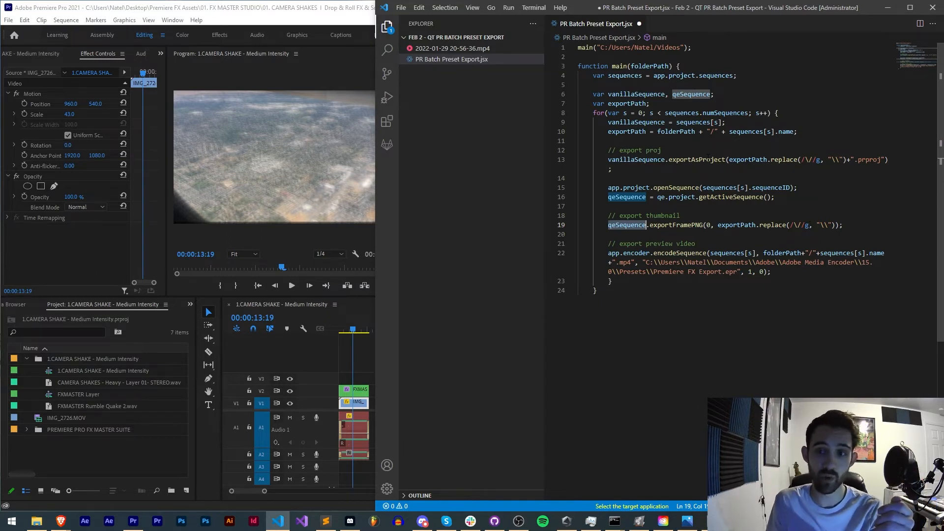
pyautogui.doubleClick(696, 160)
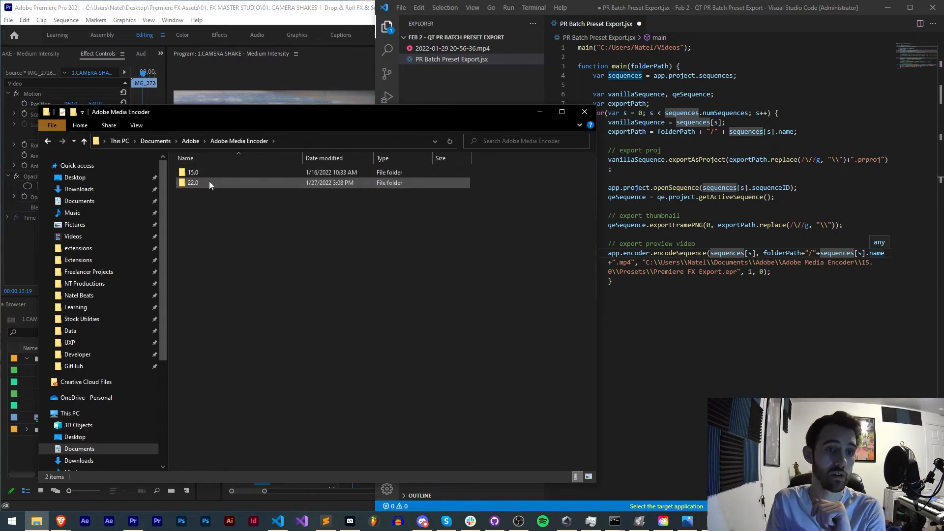
# - Open the Media Encoder 15.0 Presets folder showing Premiere FX Export.epr
pyautogui.doubleClick(193, 183)
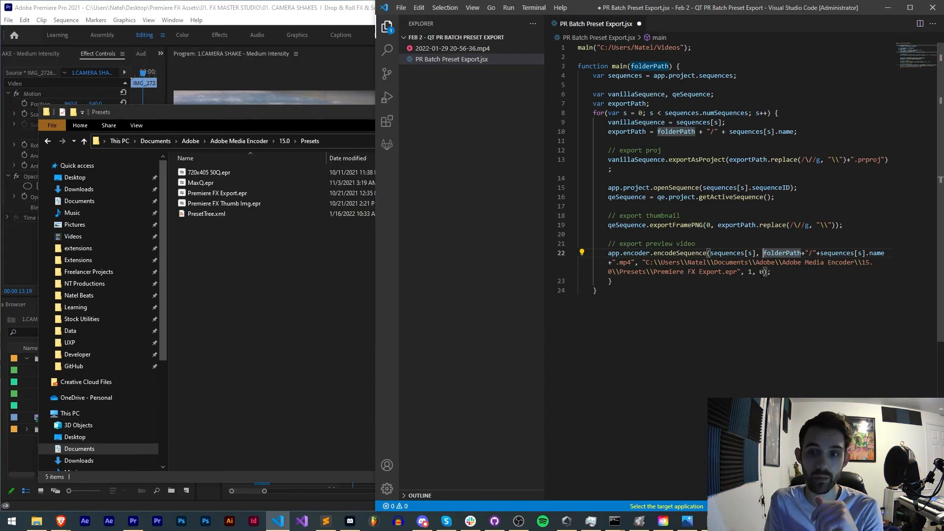
pyautogui.click(760, 271)
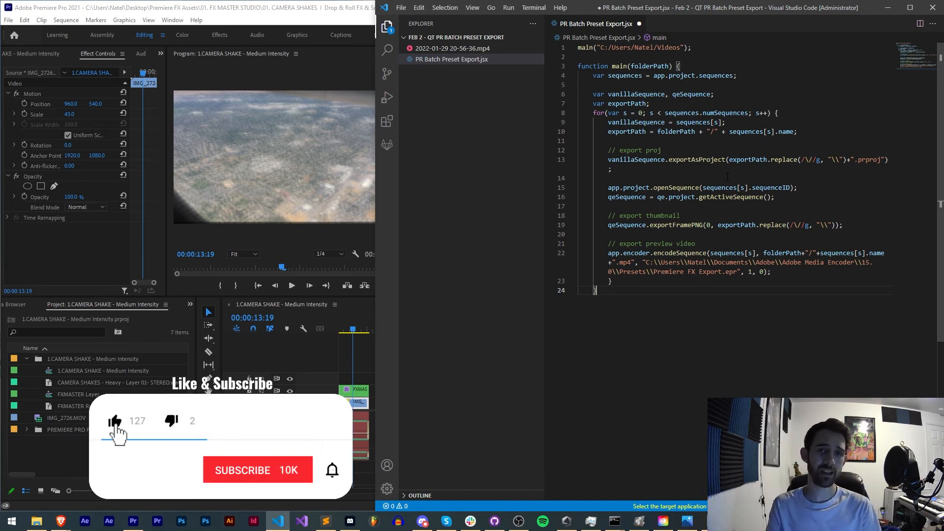
# - Close File Explorer and return to the finished export script
pyautogui.click(257, 470)
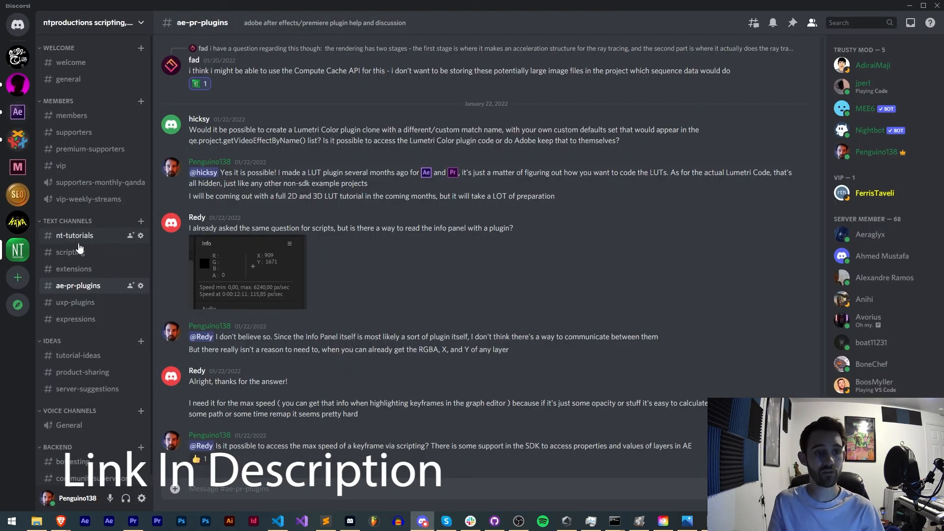
# - Browse the scripting, extensions and ae-pr-plugins channels in the Discord sidebar
pyautogui.click(70, 252)
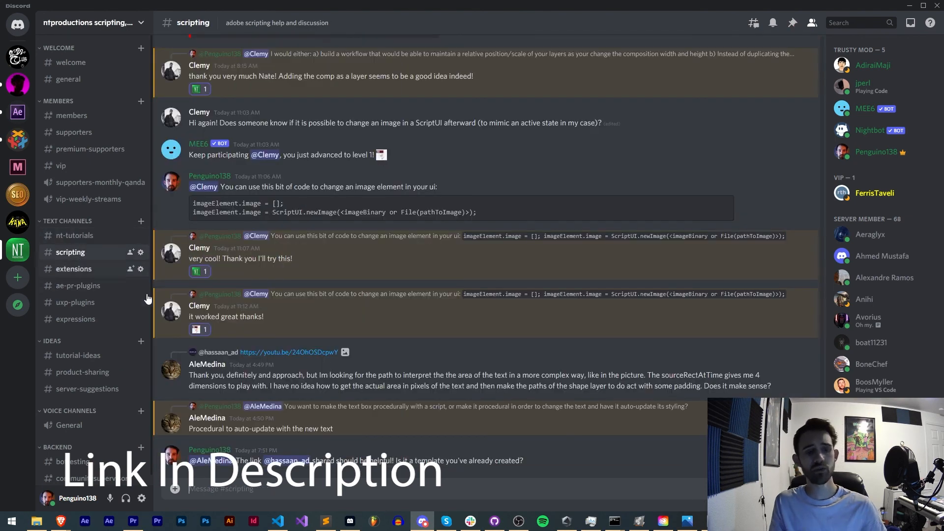
pyautogui.click(74, 269)
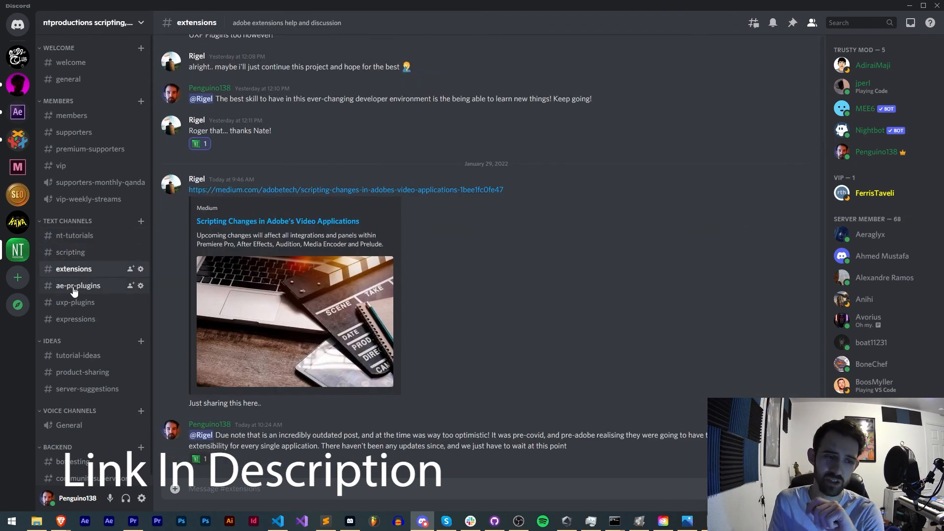
pyautogui.click(78, 285)
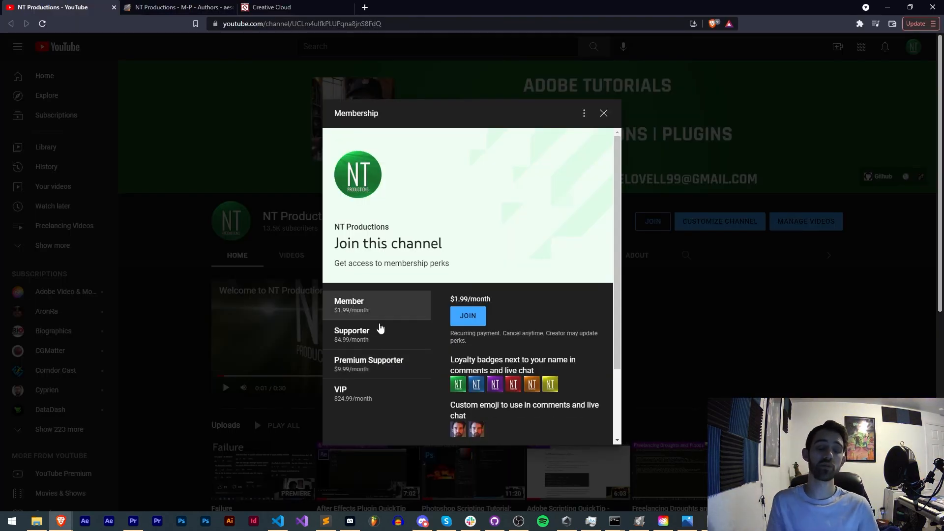
# - View the VIP membership tier, the aescripts author page and Adobe Exchange profile, then minimize the browser
pyautogui.click(370, 393)
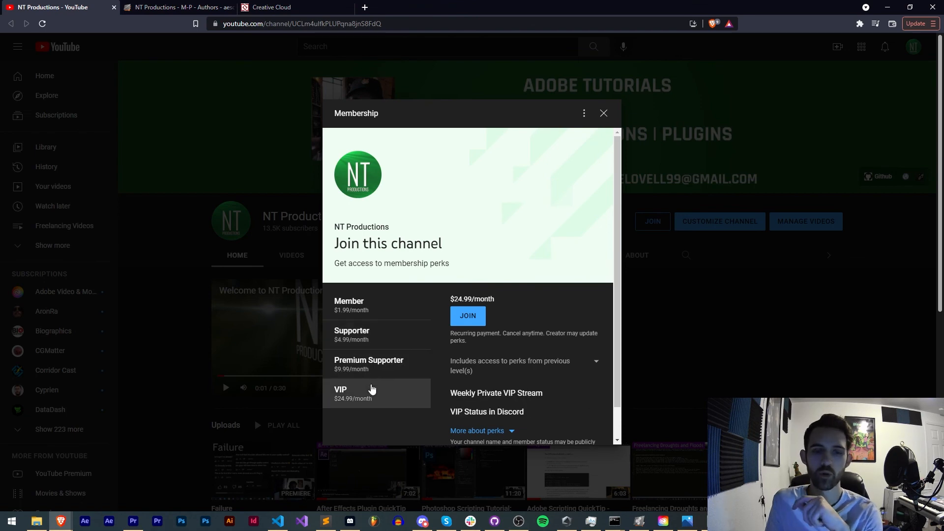
pyautogui.click(178, 7)
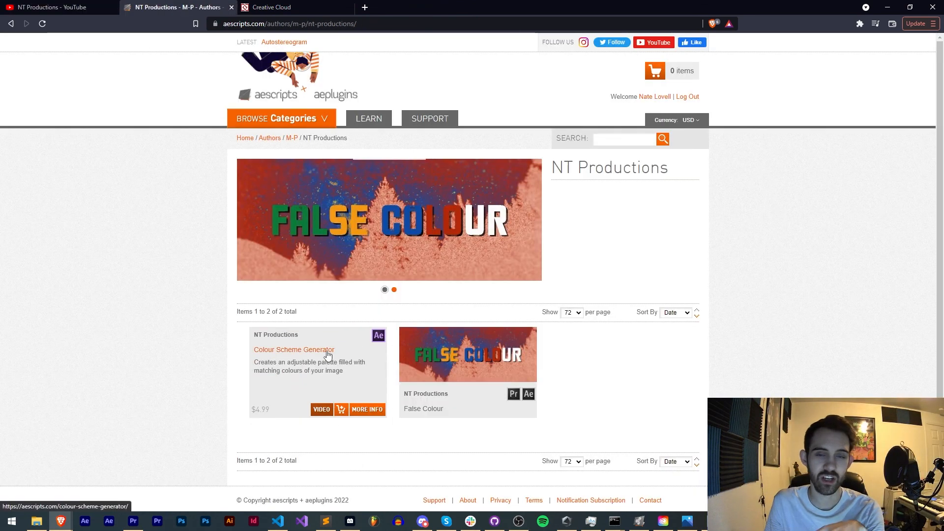
pyautogui.moveTo(200, 36)
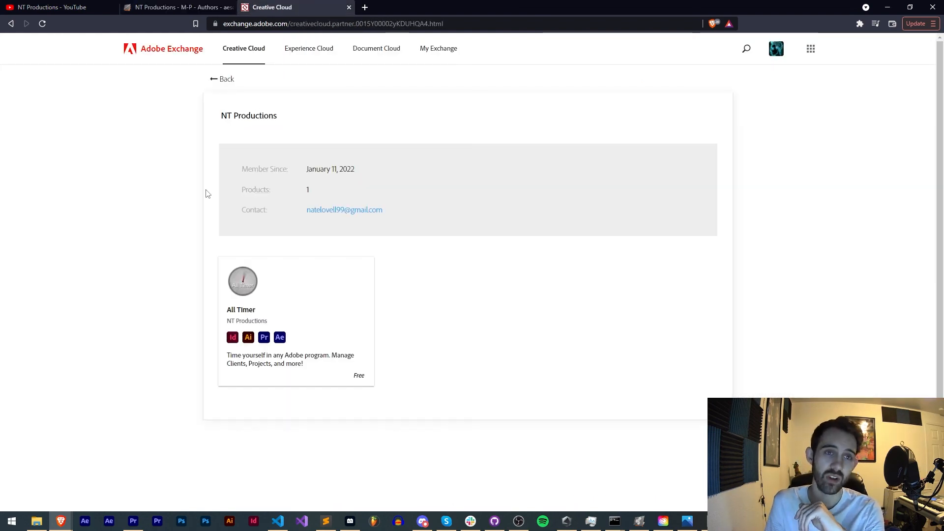
pyautogui.moveTo(484, 235)
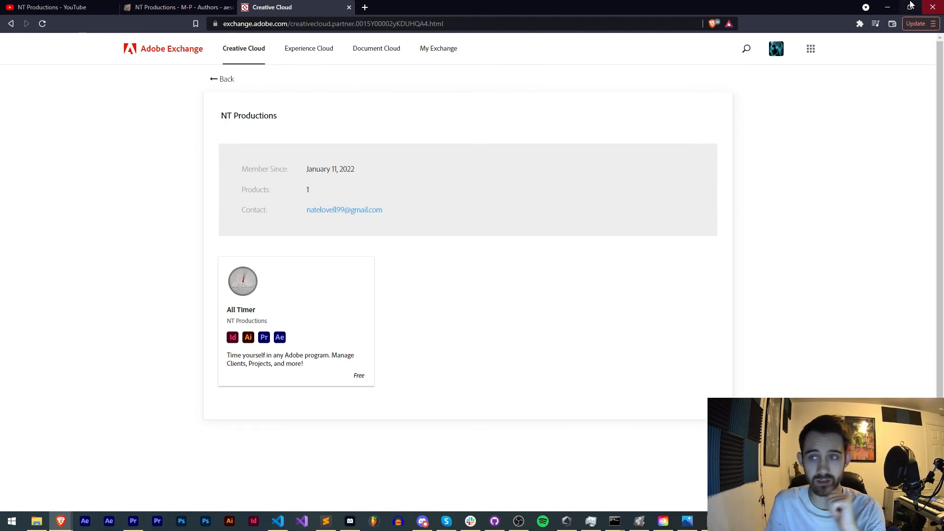
pyautogui.click(277, 521)
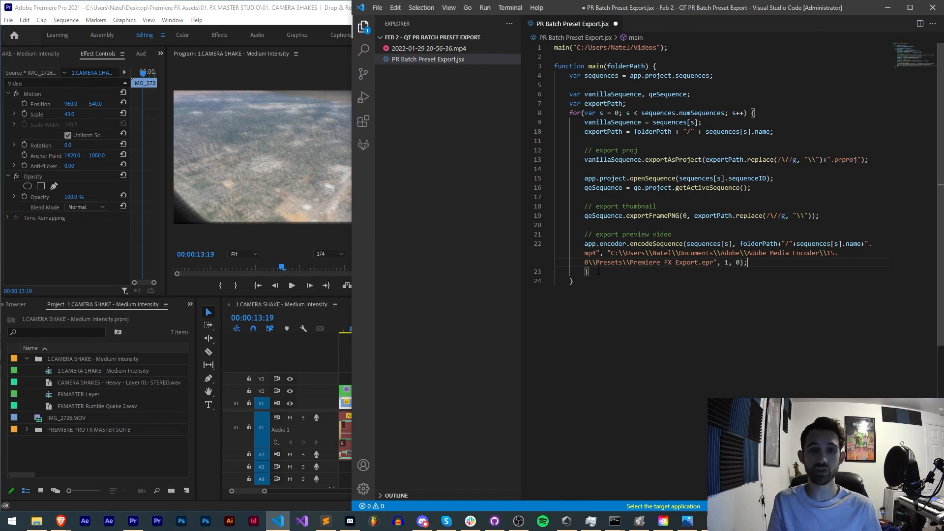